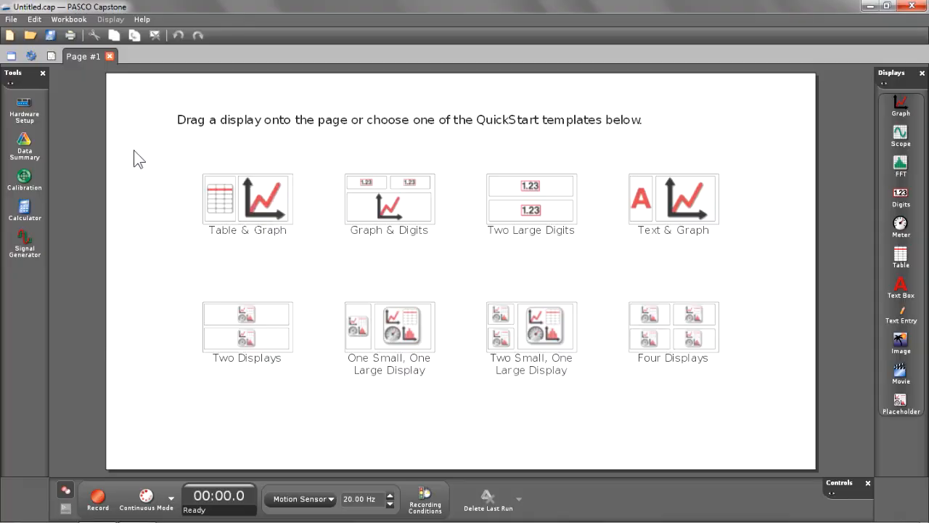
{"action": "mouse_move", "coordinate": [24, 109]}
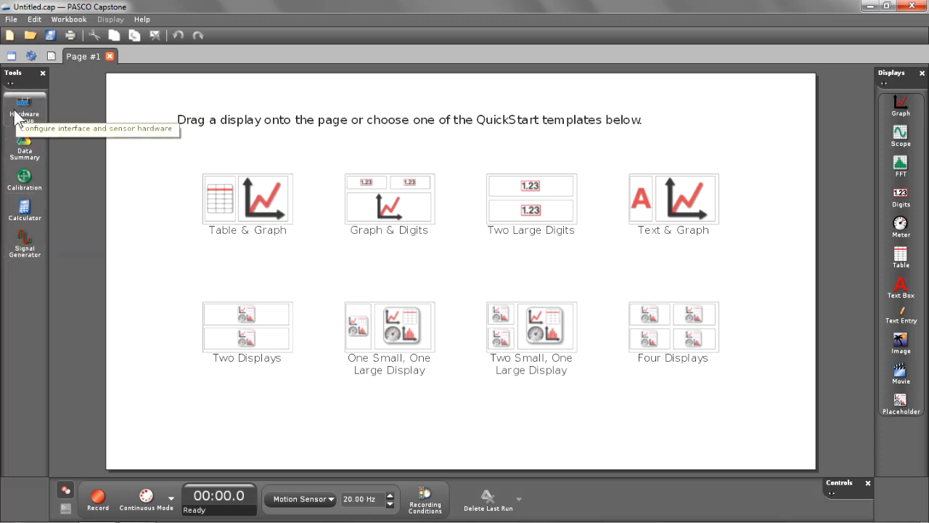
Step: Check the connected sensor, then set table columns to Position and Velocity and the graph y-axis to Position
{"action": "left_click", "coordinate": [24, 109]}
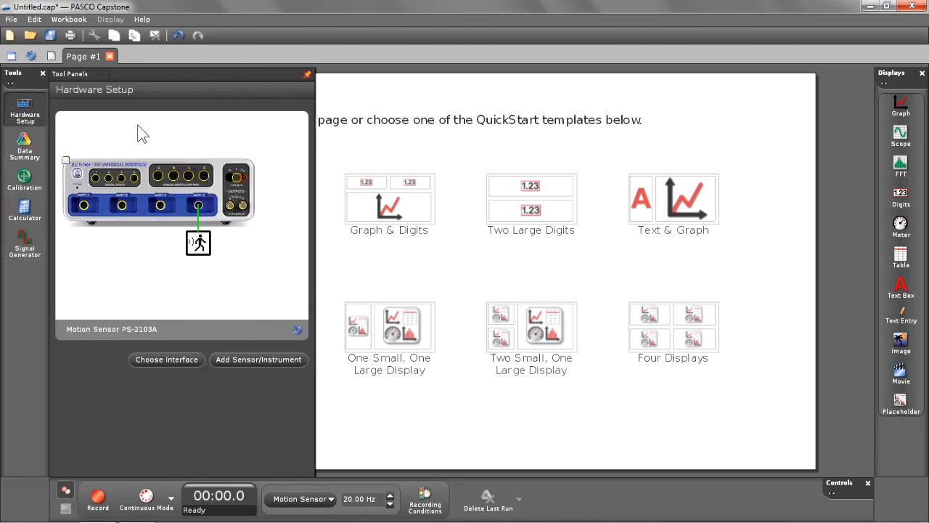
{"action": "mouse_move", "coordinate": [78, 145]}
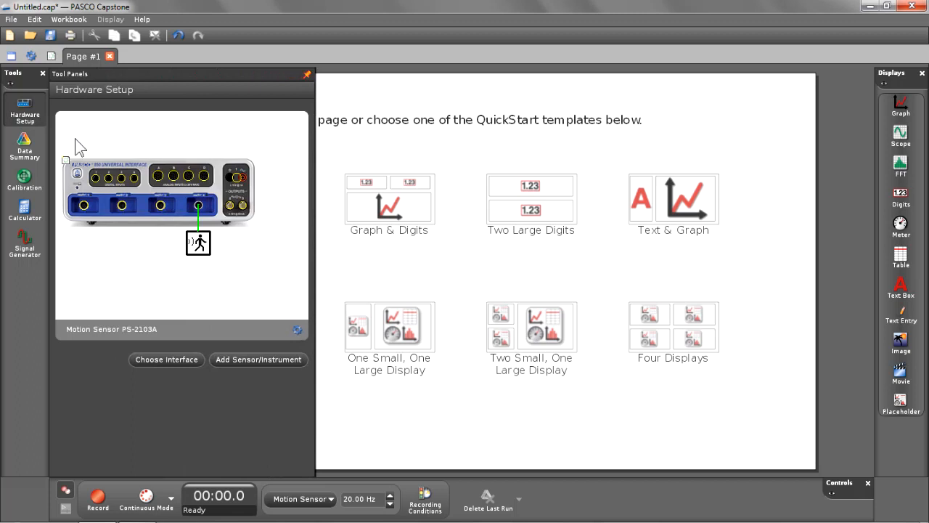
{"action": "mouse_move", "coordinate": [193, 199]}
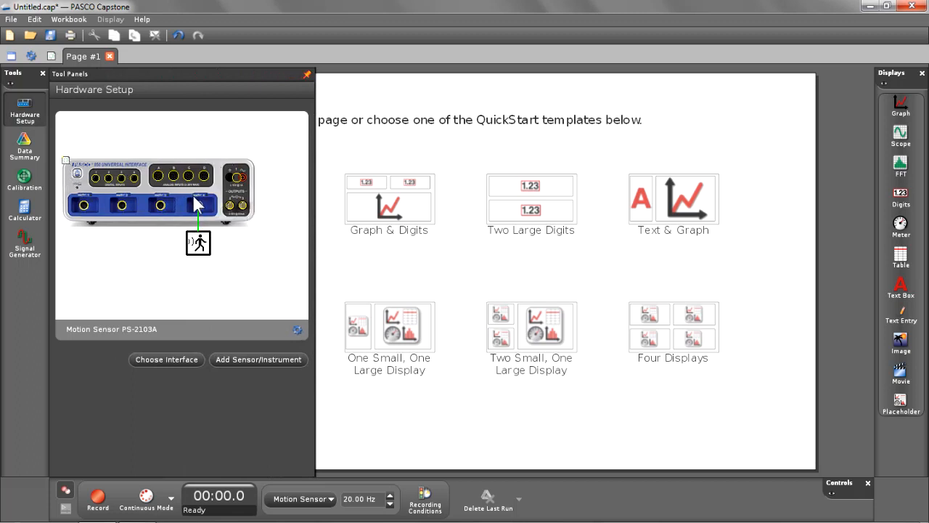
{"action": "mouse_move", "coordinate": [201, 240]}
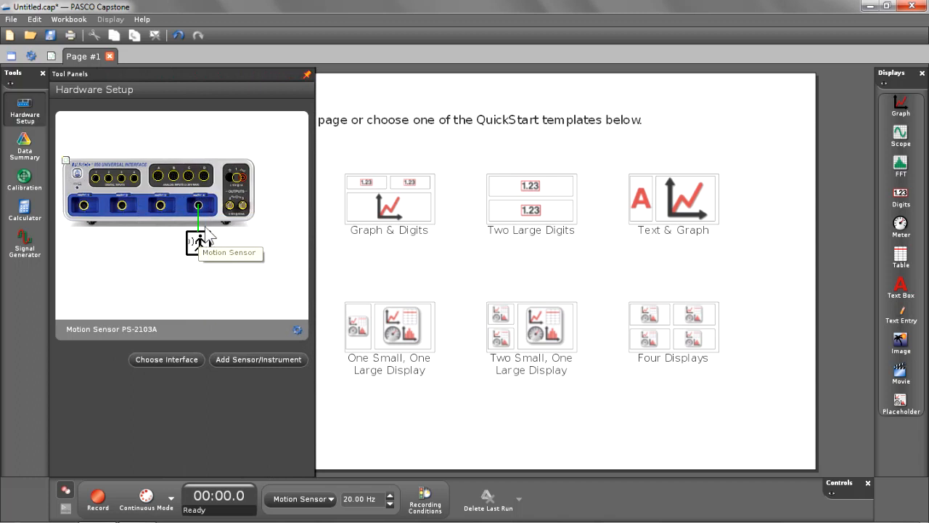
{"action": "mouse_move", "coordinate": [173, 255]}
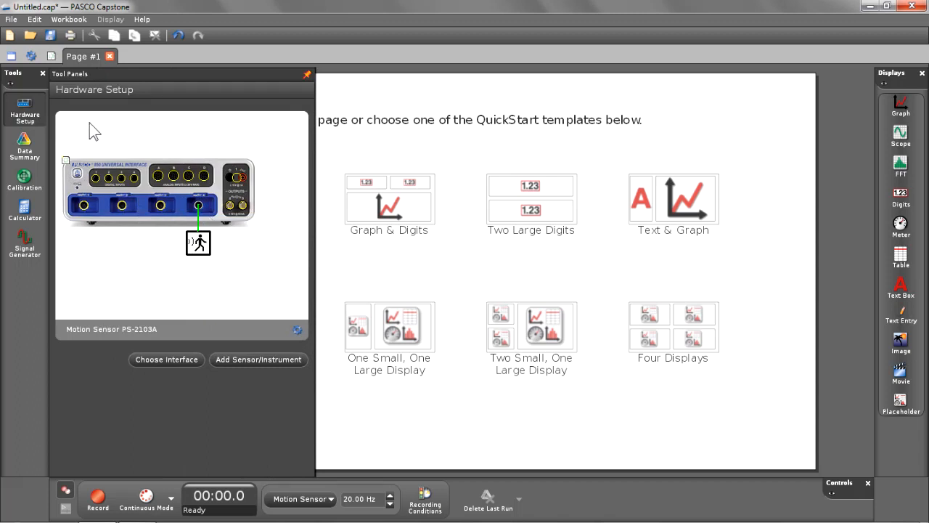
{"action": "left_click", "coordinate": [305, 73]}
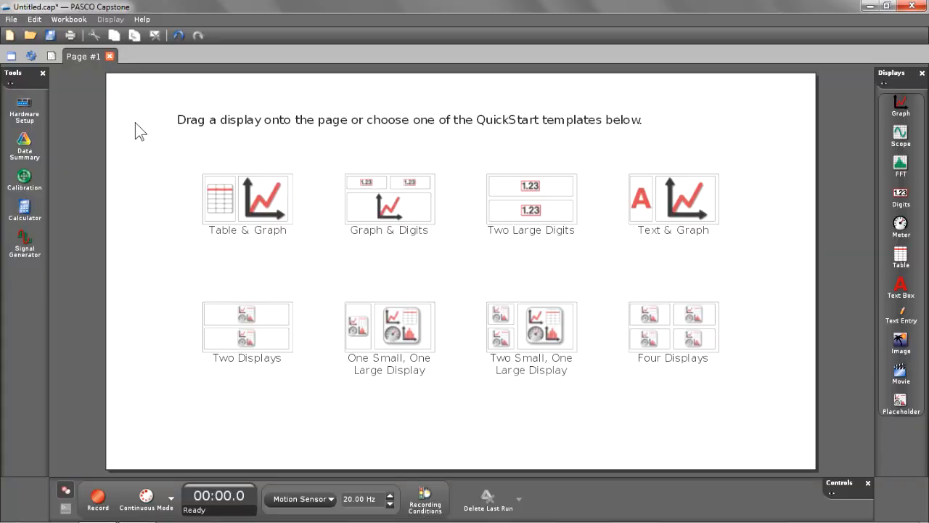
{"action": "mouse_move", "coordinate": [344, 153]}
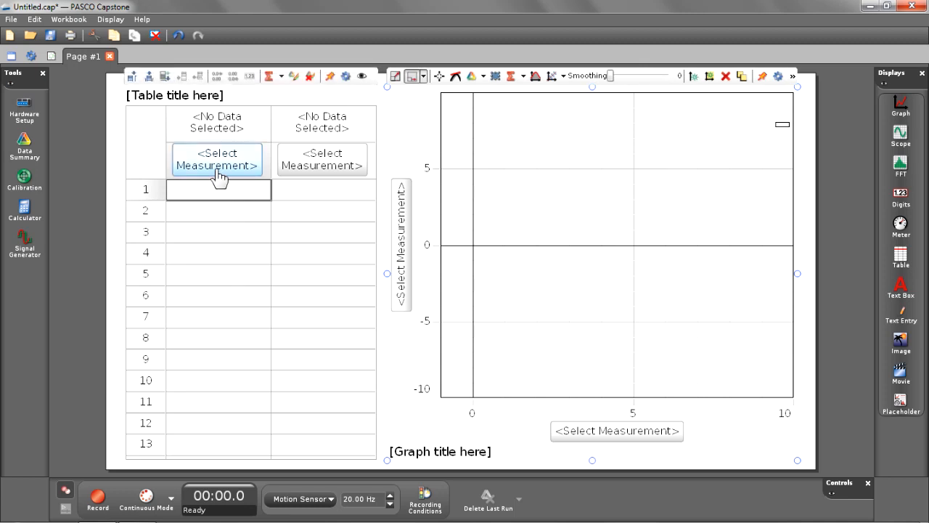
{"action": "left_click", "coordinate": [217, 159]}
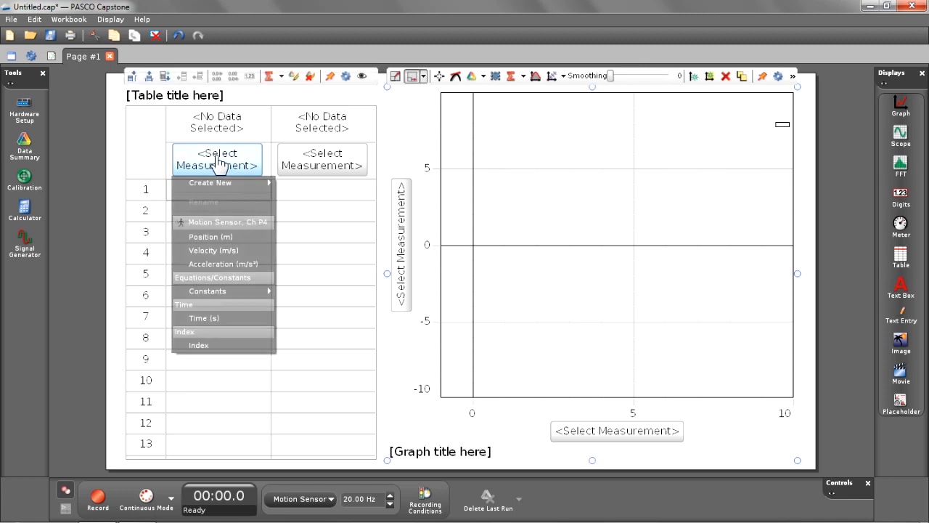
{"action": "left_click", "coordinate": [210, 236]}
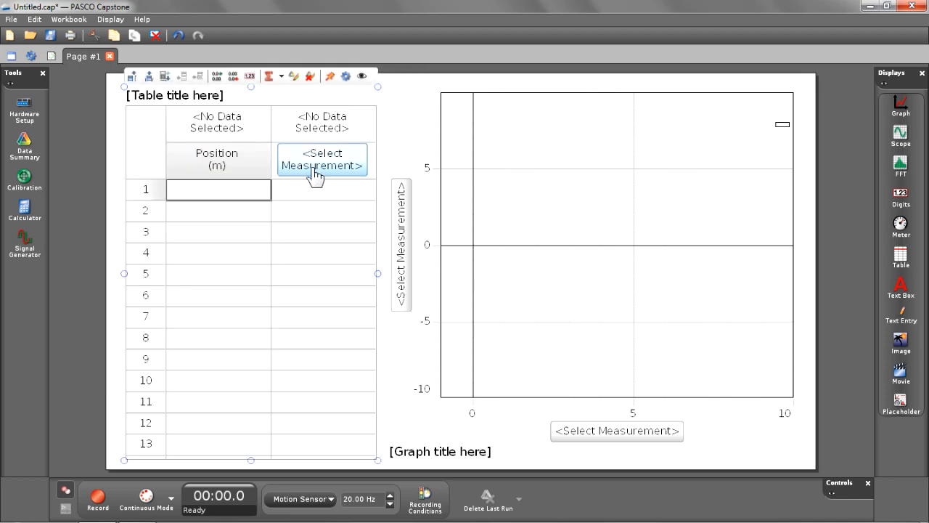
{"action": "left_click", "coordinate": [322, 159]}
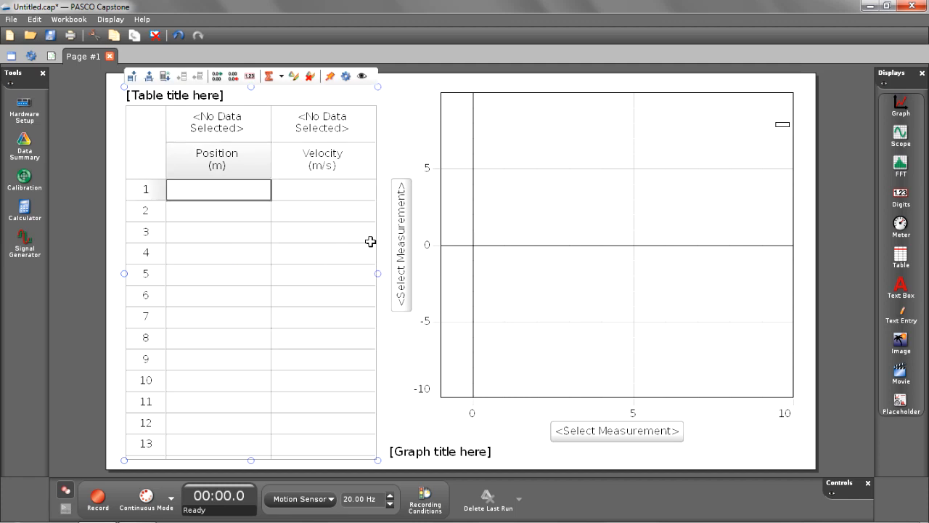
{"action": "left_click", "coordinate": [401, 243]}
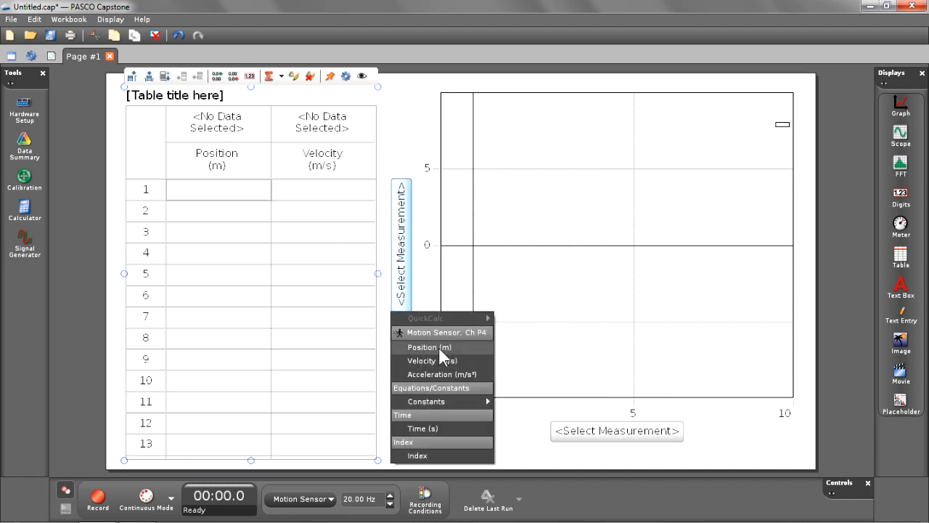
{"action": "left_click", "coordinate": [428, 346]}
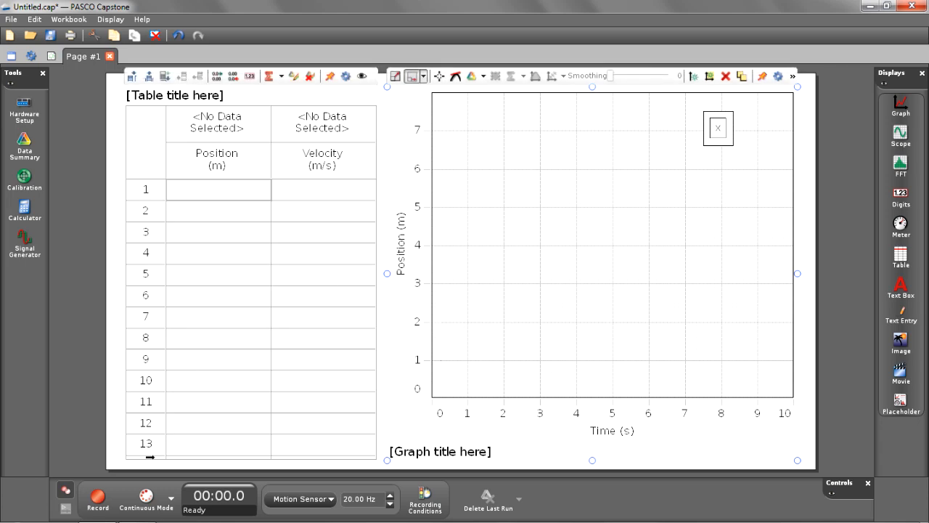
{"action": "mouse_move", "coordinate": [98, 501]}
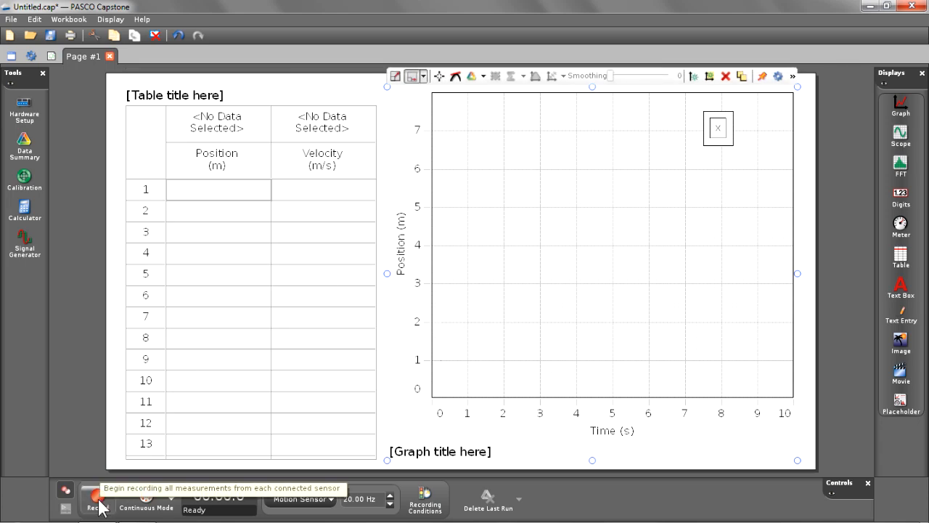
Step: Record a roughly 21-second run of motion sensor data
{"action": "left_click", "coordinate": [97, 498]}
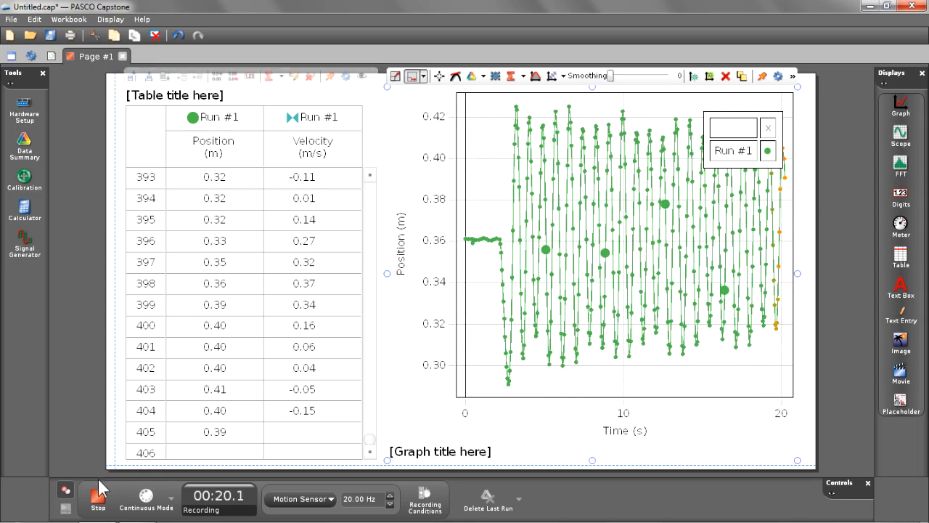
{"action": "left_click", "coordinate": [98, 497]}
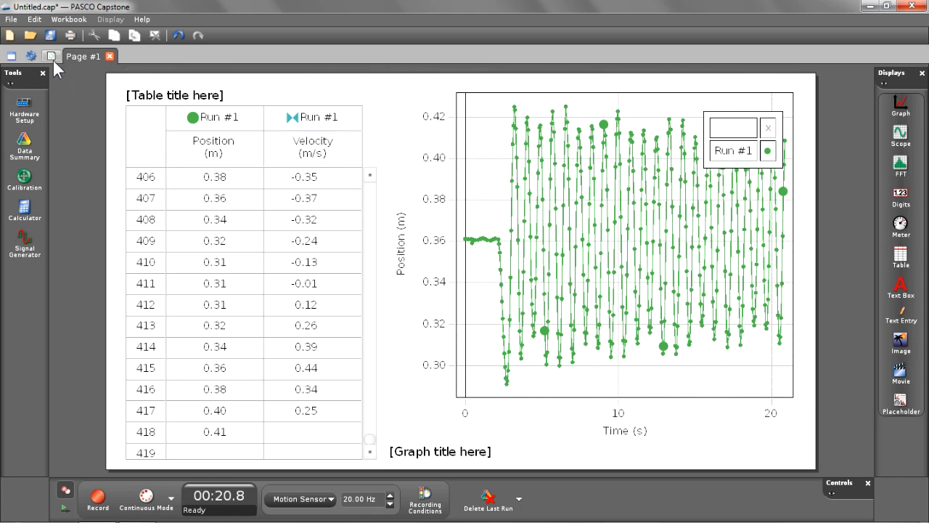
Step: Add a new page with a Graph display plotting Position against time
{"action": "left_click", "coordinate": [50, 57]}
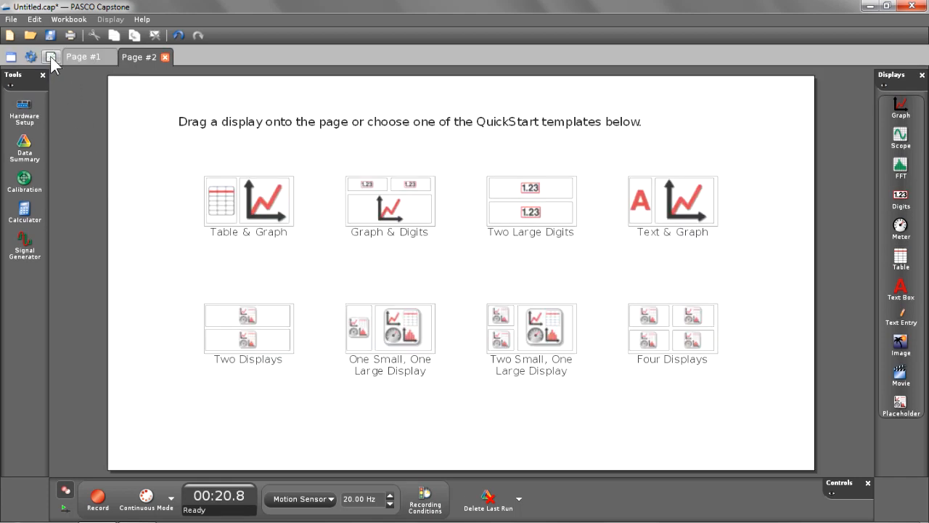
{"action": "mouse_move", "coordinate": [607, 155]}
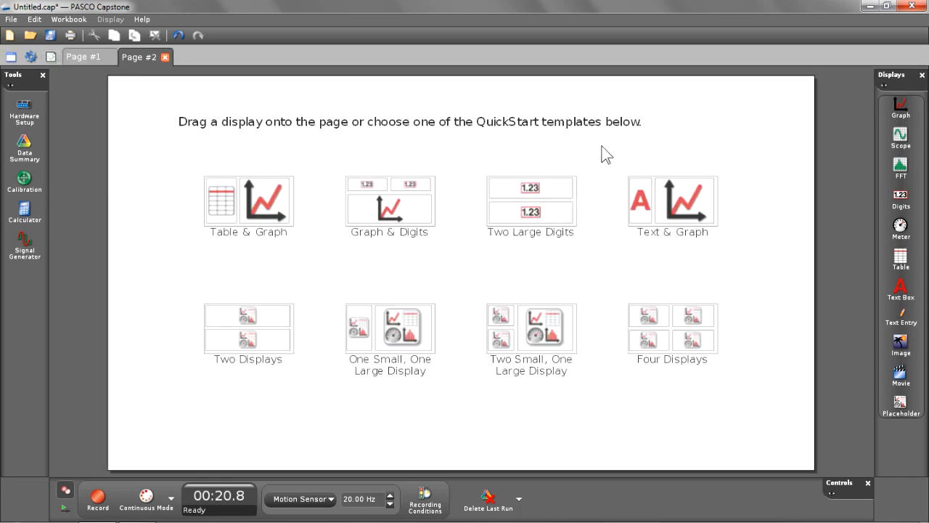
{"action": "mouse_move", "coordinate": [905, 109]}
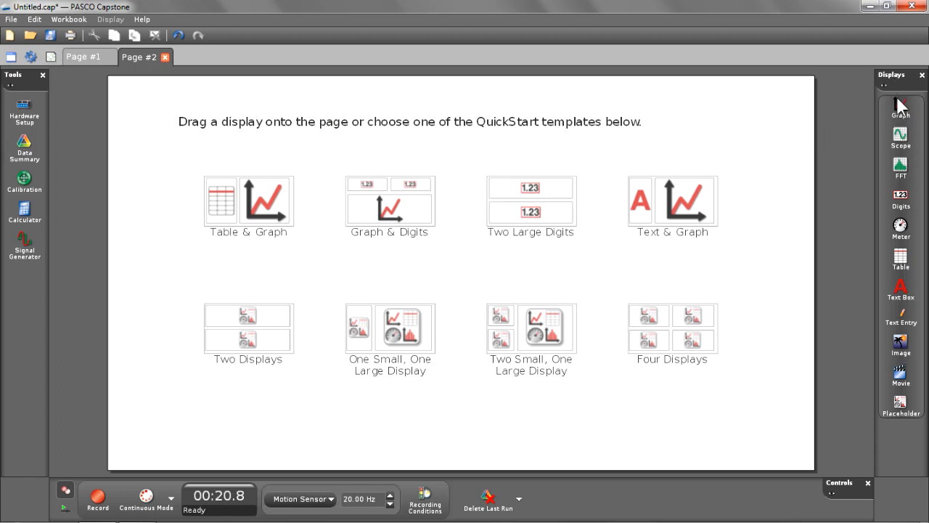
{"action": "left_click", "coordinate": [900, 105]}
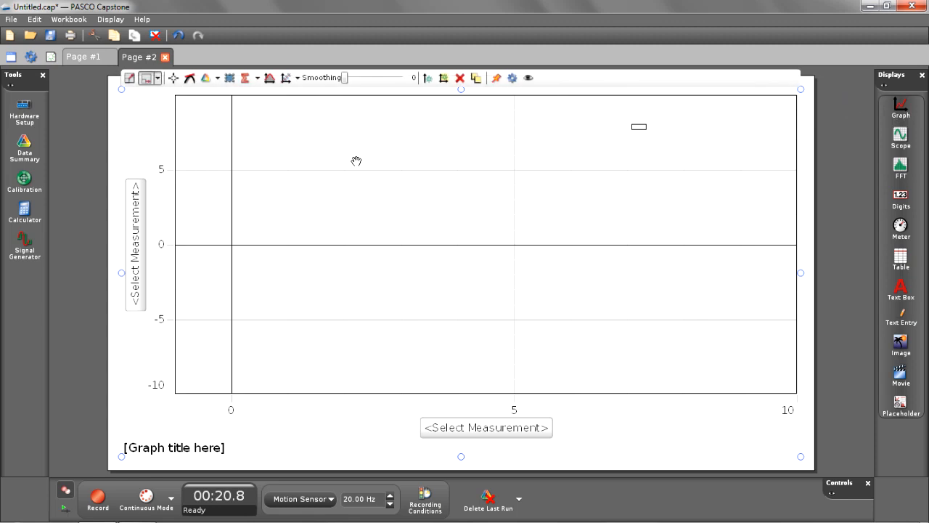
{"action": "left_click", "coordinate": [134, 247]}
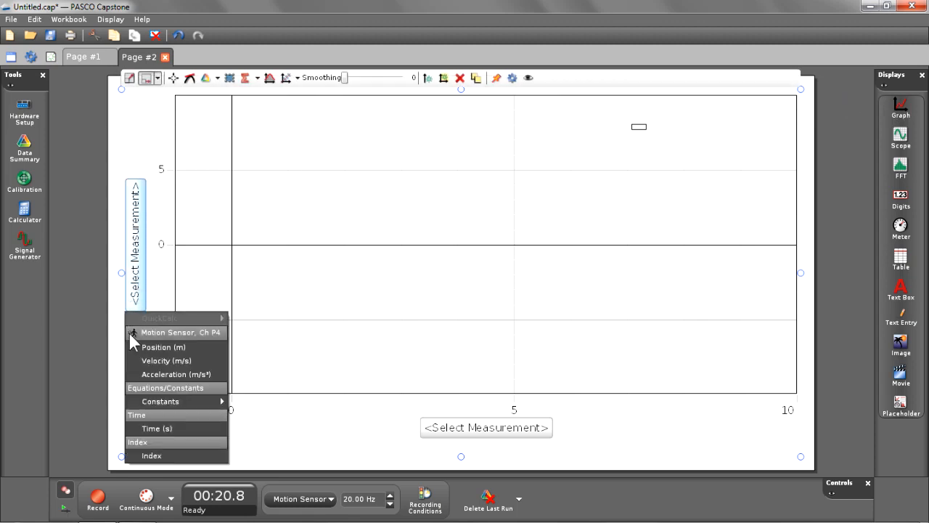
{"action": "left_click", "coordinate": [163, 347]}
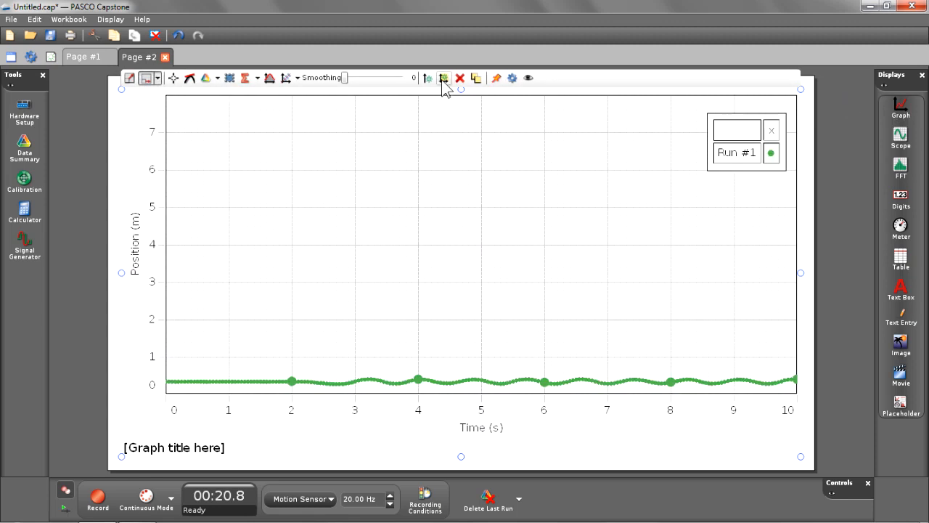
Step: Add stacked plot areas below for Velocity and Acceleration
{"action": "left_click", "coordinate": [443, 78]}
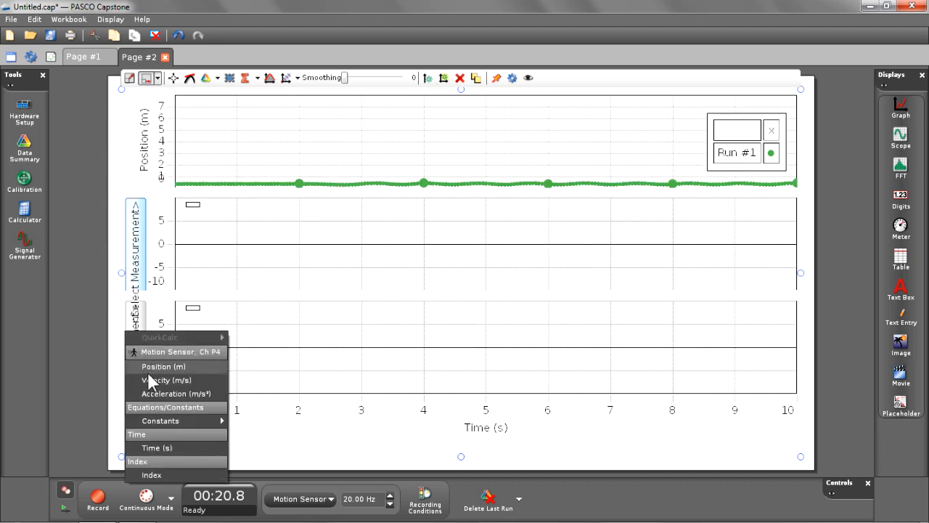
{"action": "left_click", "coordinate": [166, 380]}
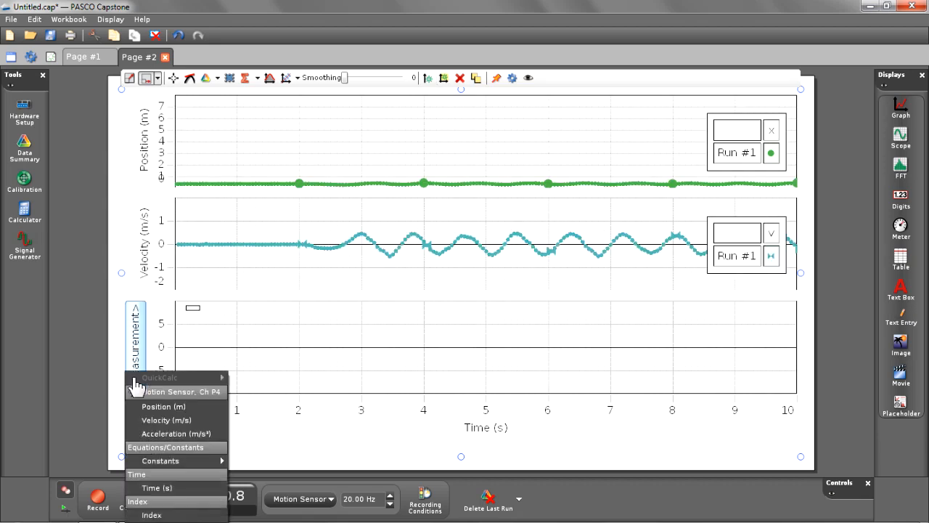
{"action": "left_click", "coordinate": [179, 433]}
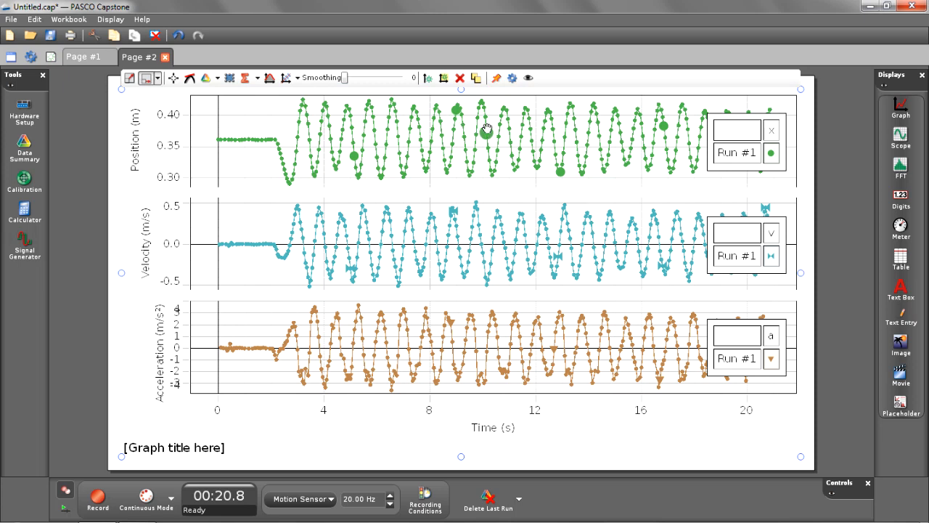
{"action": "mouse_move", "coordinate": [109, 487]}
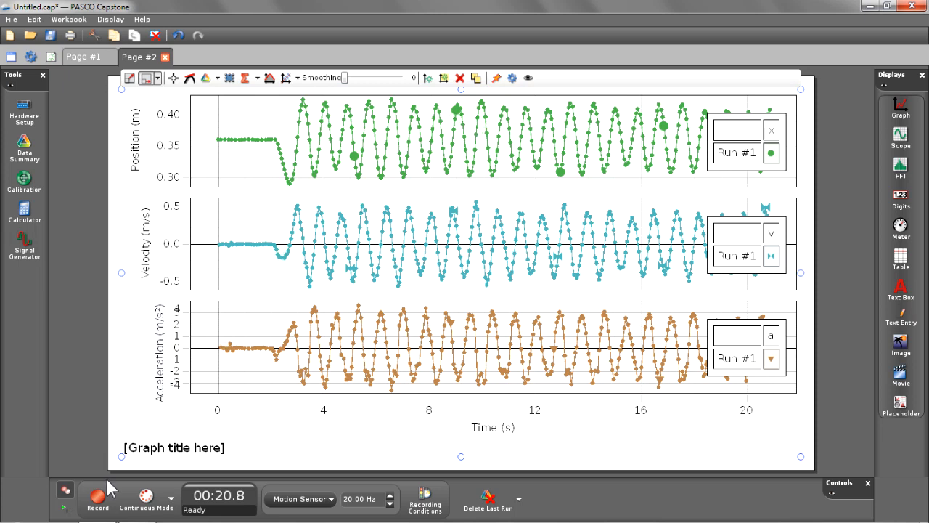
Step: Record a second run of about 12 seconds
{"action": "left_click", "coordinate": [98, 497]}
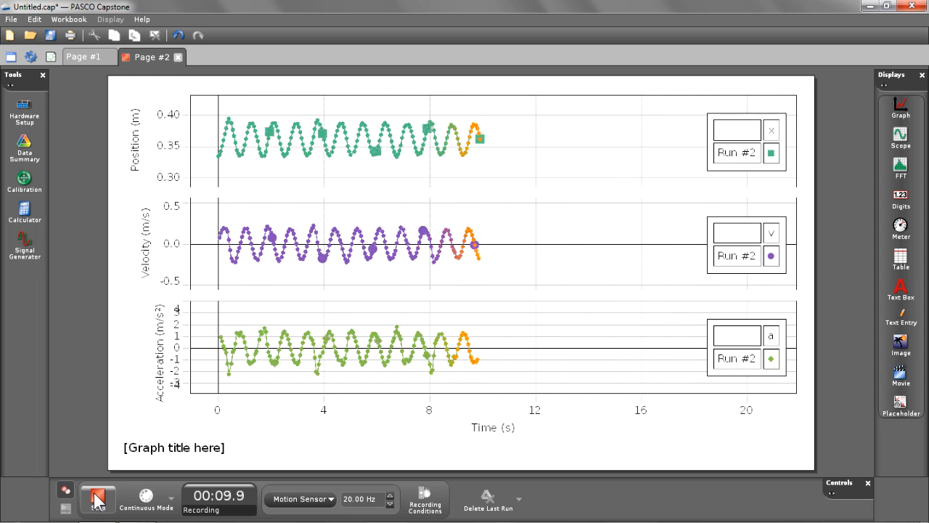
{"action": "left_click", "coordinate": [98, 498]}
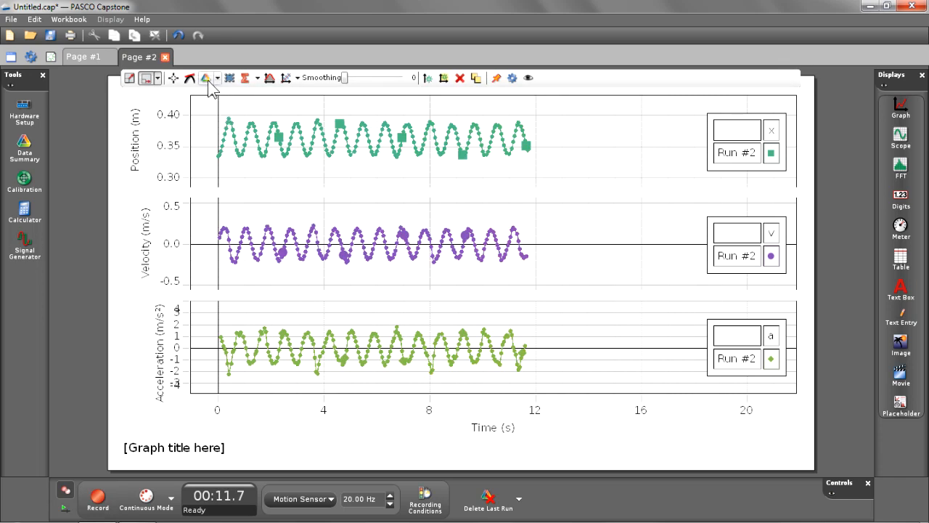
{"action": "mouse_move", "coordinate": [230, 77]}
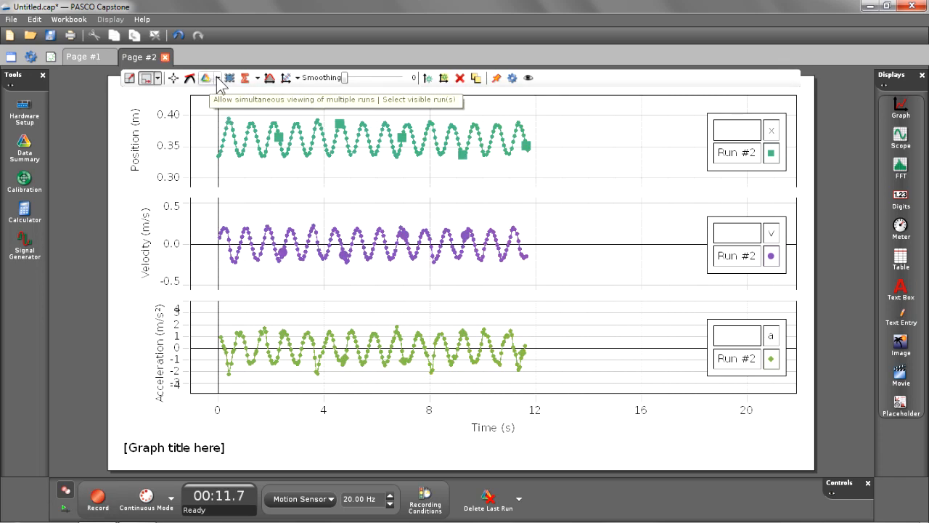
Step: In the graph's visible runs list, show Run #1 and check Run #2 as well
{"action": "left_click", "coordinate": [229, 77]}
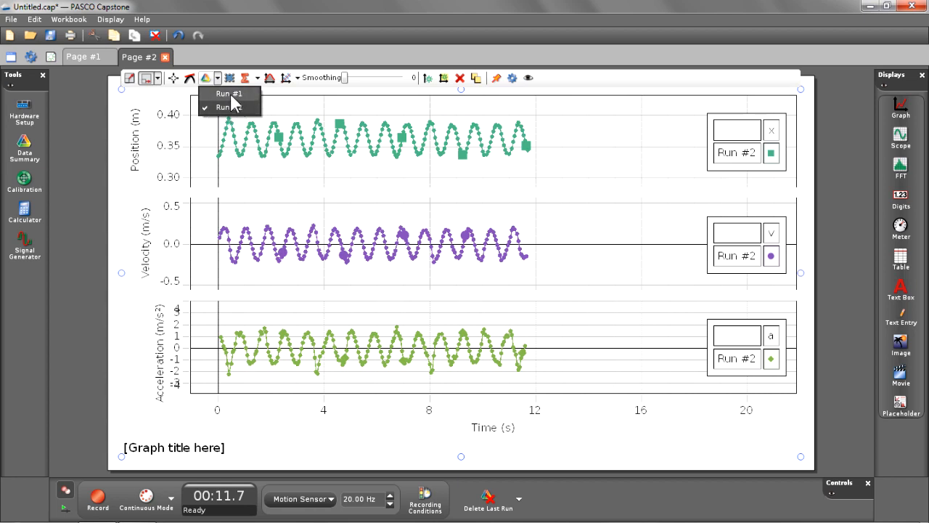
{"action": "left_click", "coordinate": [229, 93]}
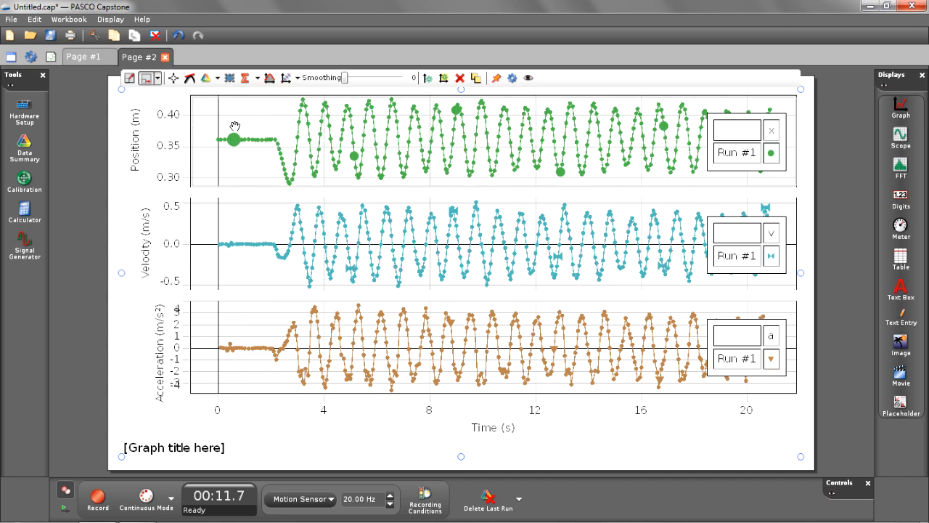
{"action": "mouse_move", "coordinate": [208, 77]}
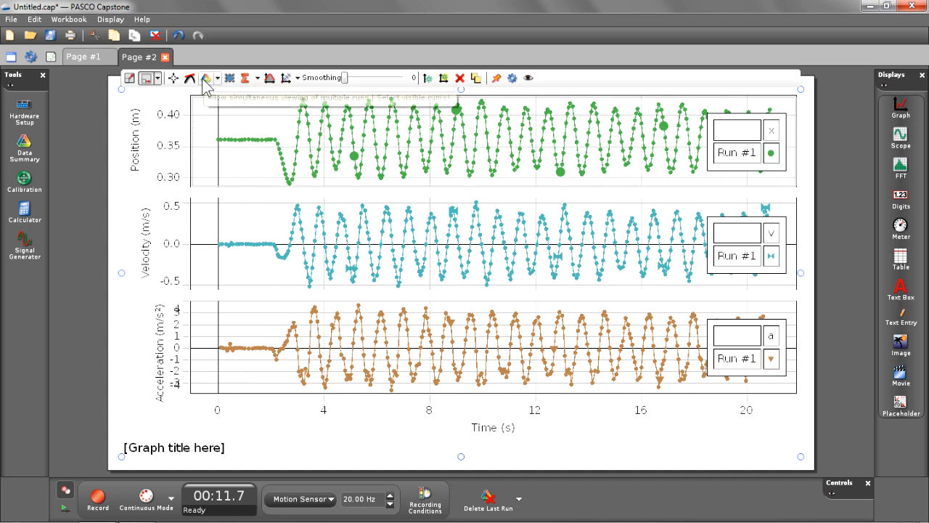
{"action": "left_click", "coordinate": [207, 78]}
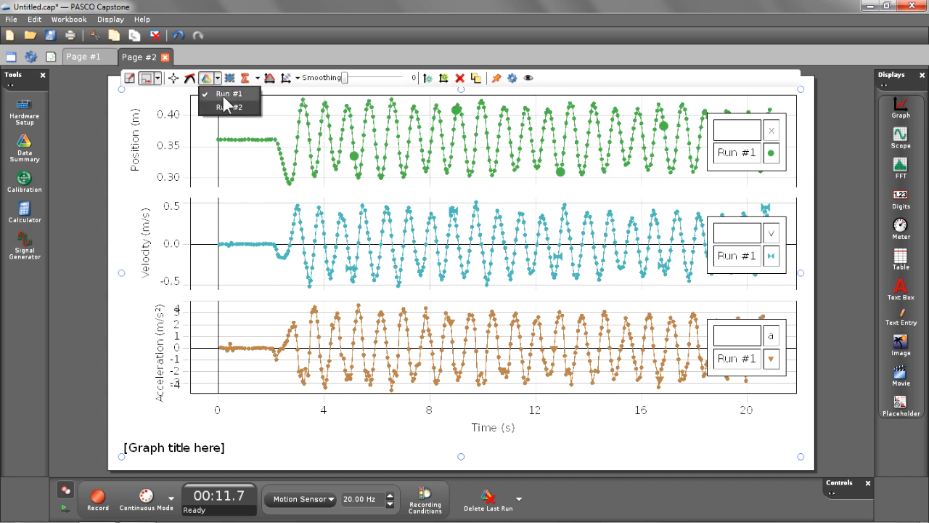
{"action": "left_click", "coordinate": [230, 107]}
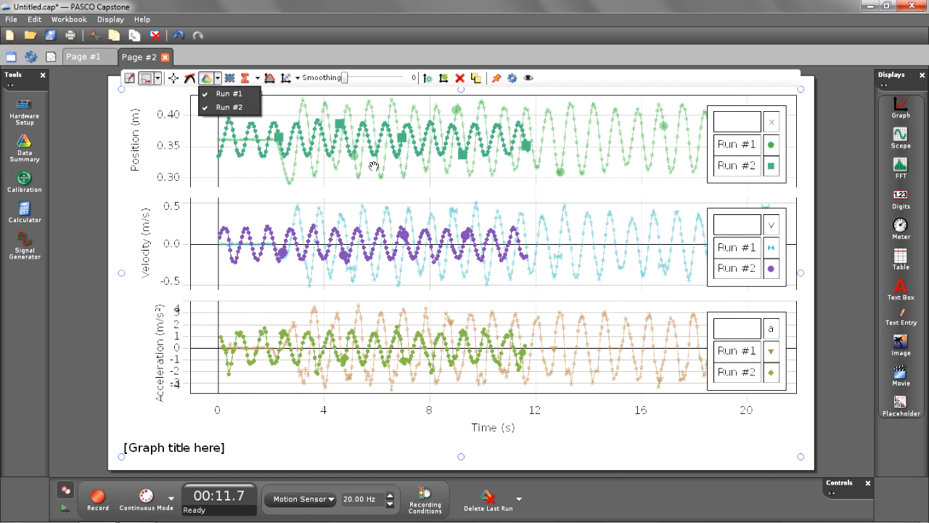
{"action": "mouse_move", "coordinate": [229, 336]}
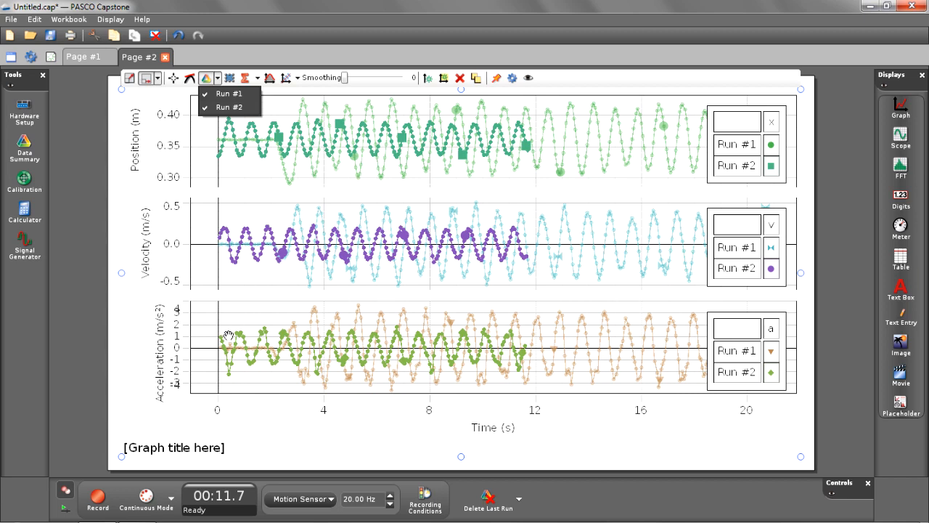
{"action": "mouse_move", "coordinate": [97, 498]}
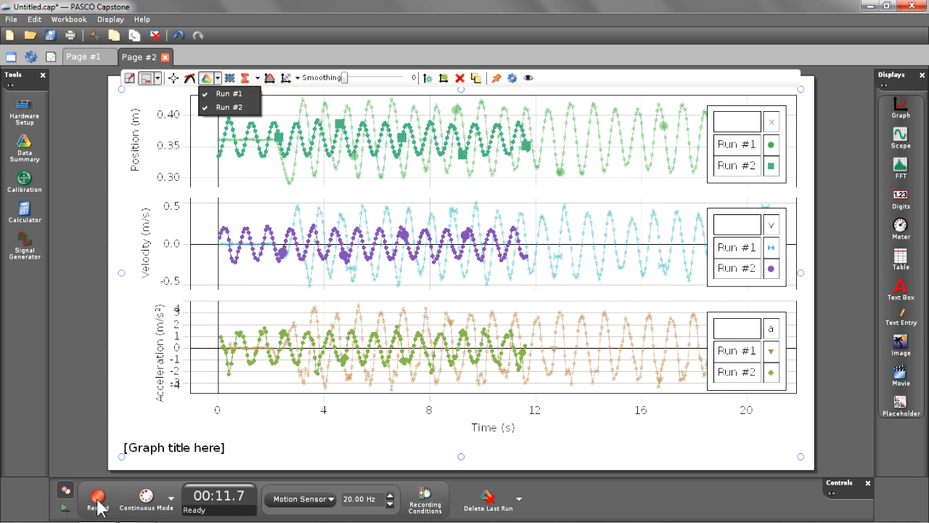
Step: Record Run #3, about 10 seconds long
{"action": "left_click", "coordinate": [96, 490]}
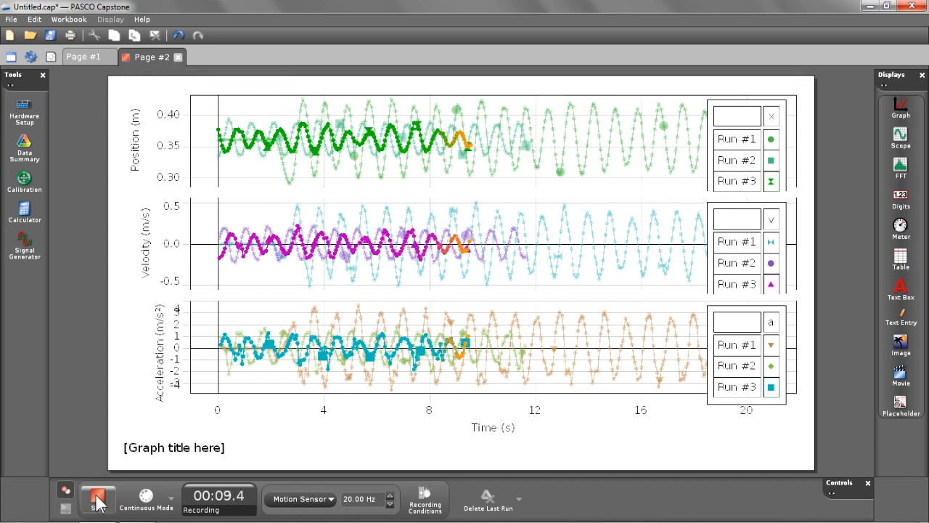
{"action": "left_click", "coordinate": [97, 498]}
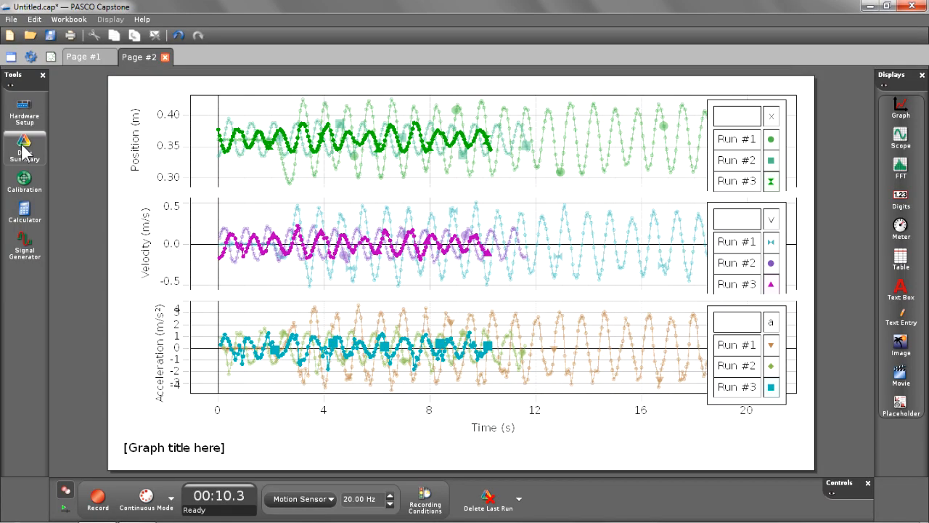
{"action": "mouse_move", "coordinate": [25, 149]}
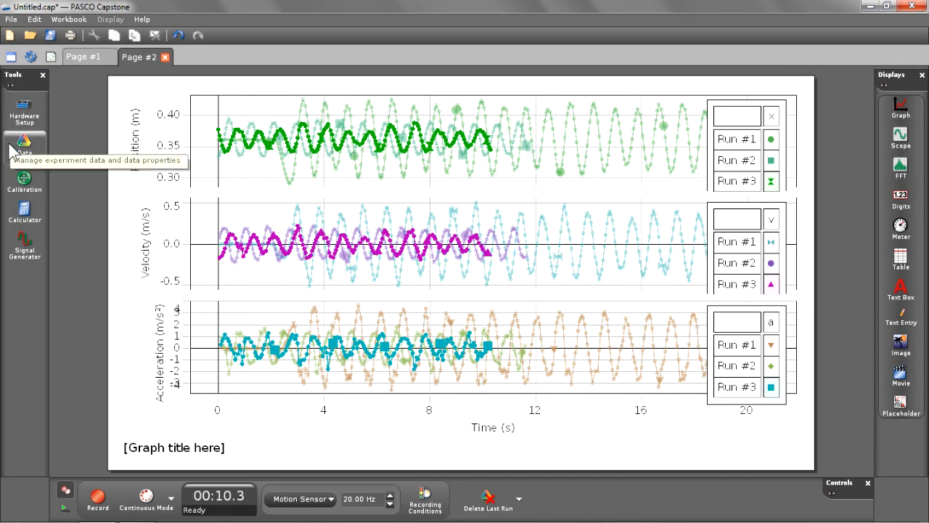
Step: Open the Data Summary, delete the last run, then undo to restore Run #3
{"action": "left_click", "coordinate": [24, 145]}
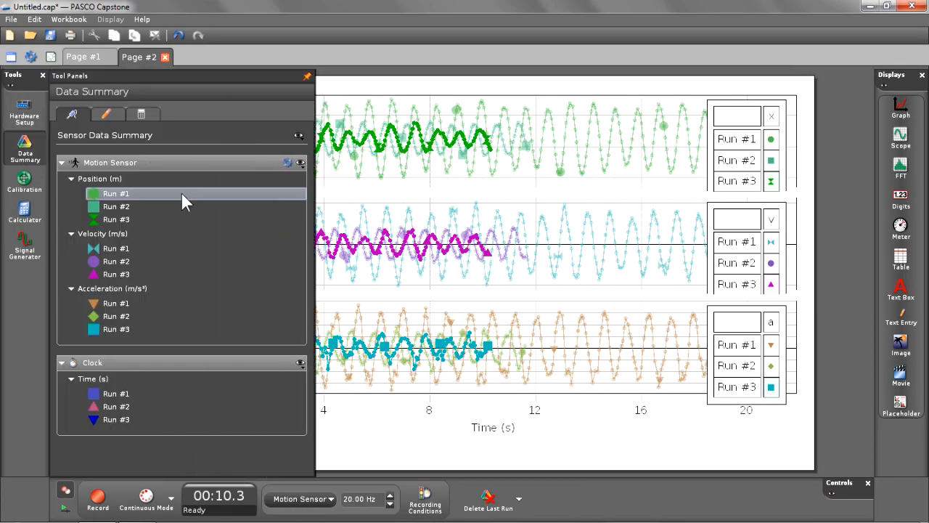
{"action": "mouse_move", "coordinate": [214, 182]}
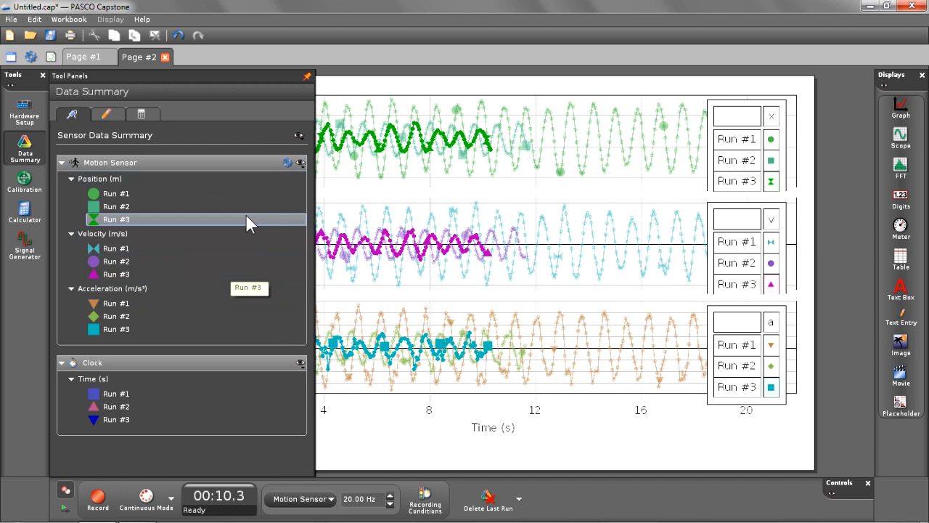
{"action": "mouse_move", "coordinate": [211, 261]}
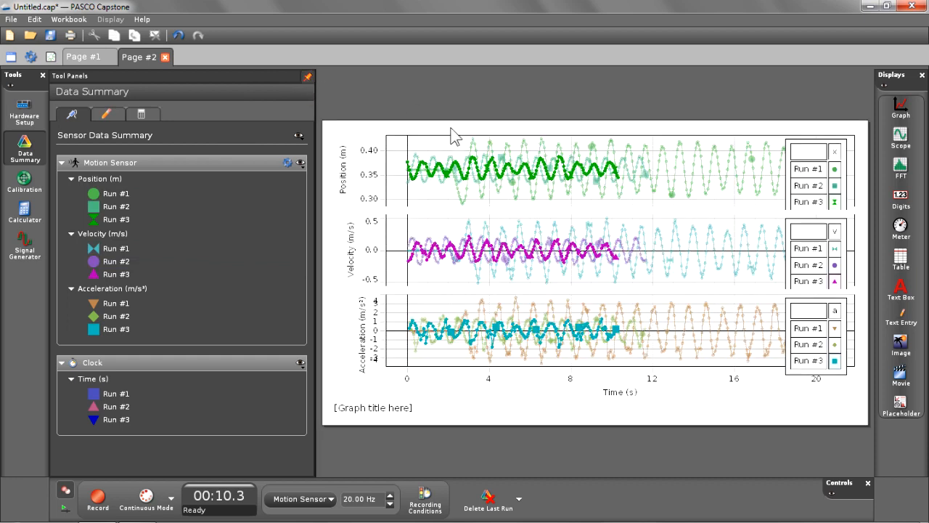
{"action": "mouse_move", "coordinate": [488, 497]}
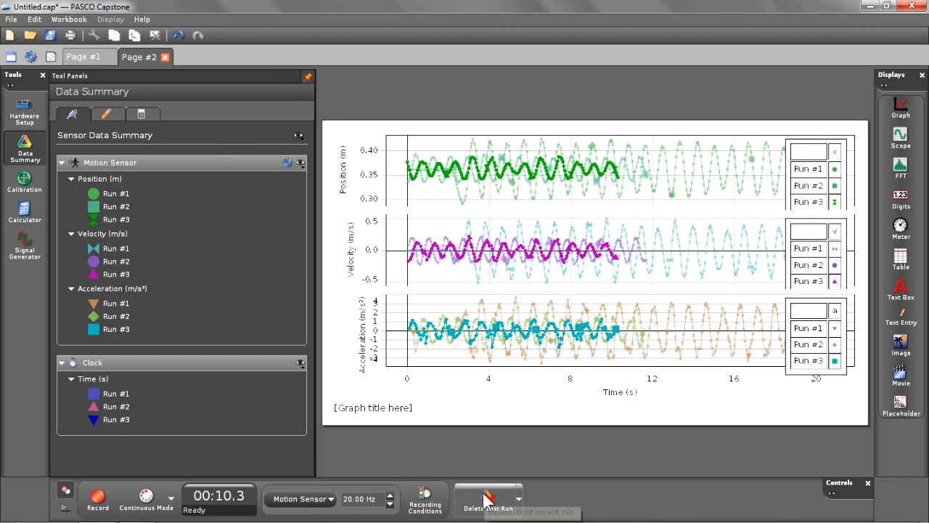
{"action": "left_click", "coordinate": [488, 499]}
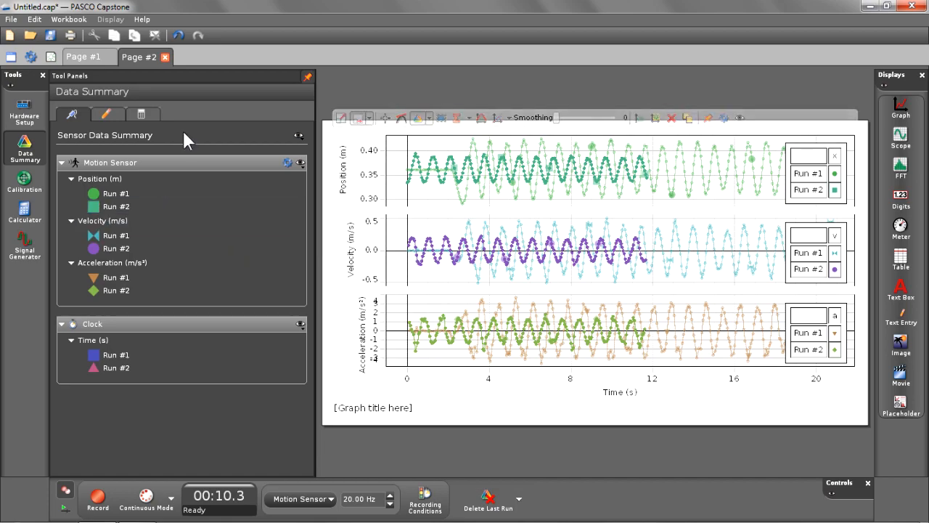
{"action": "mouse_move", "coordinate": [385, 77]}
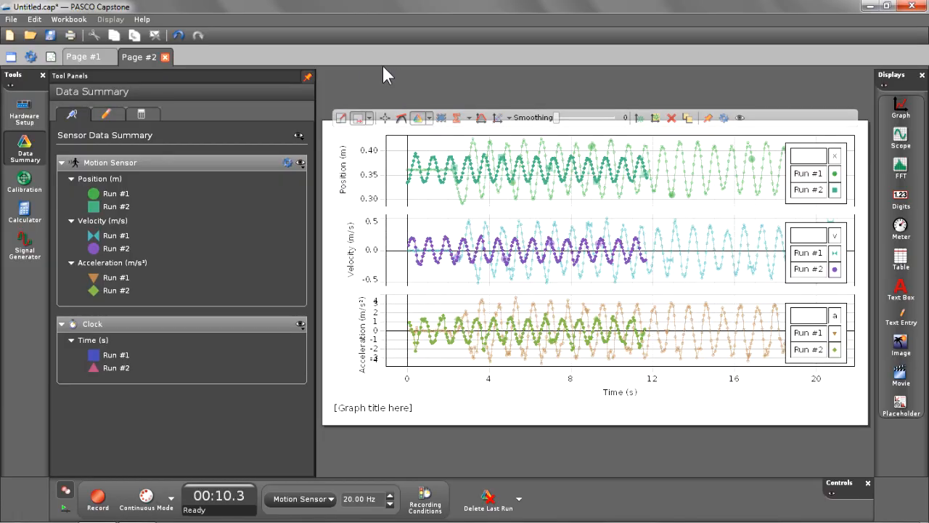
{"action": "left_click", "coordinate": [178, 35]}
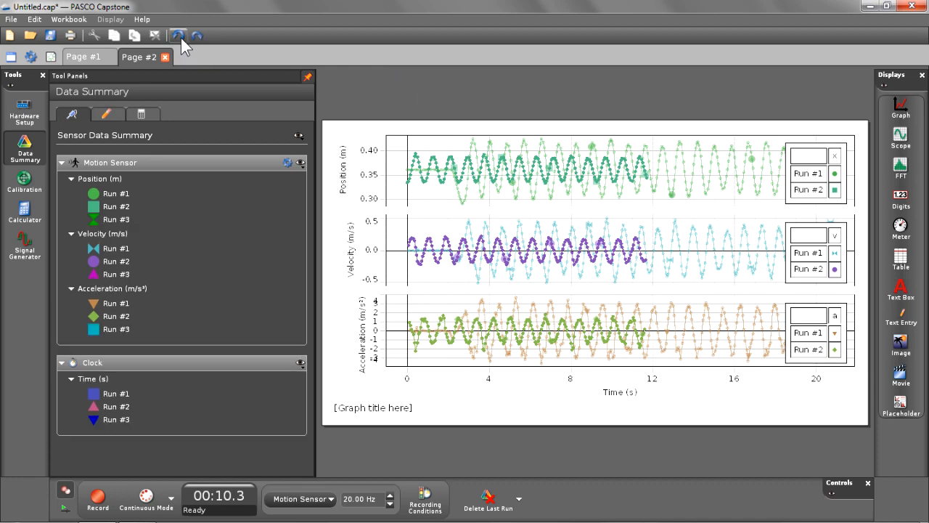
{"action": "left_click", "coordinate": [177, 35]}
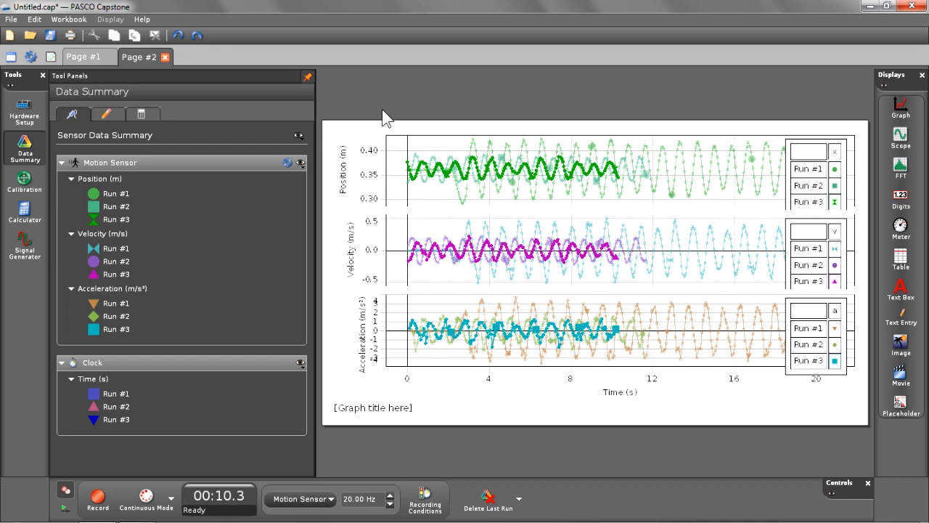
{"action": "mouse_move", "coordinate": [25, 149]}
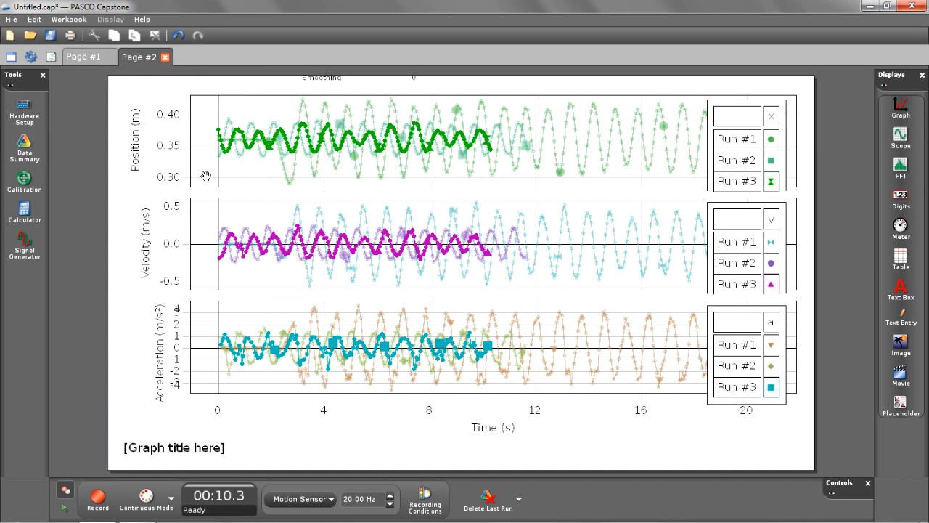
Step: Hide Runs #1 and #2 in the graph's visible runs, leaving only Run #3
{"action": "left_click", "coordinate": [219, 78]}
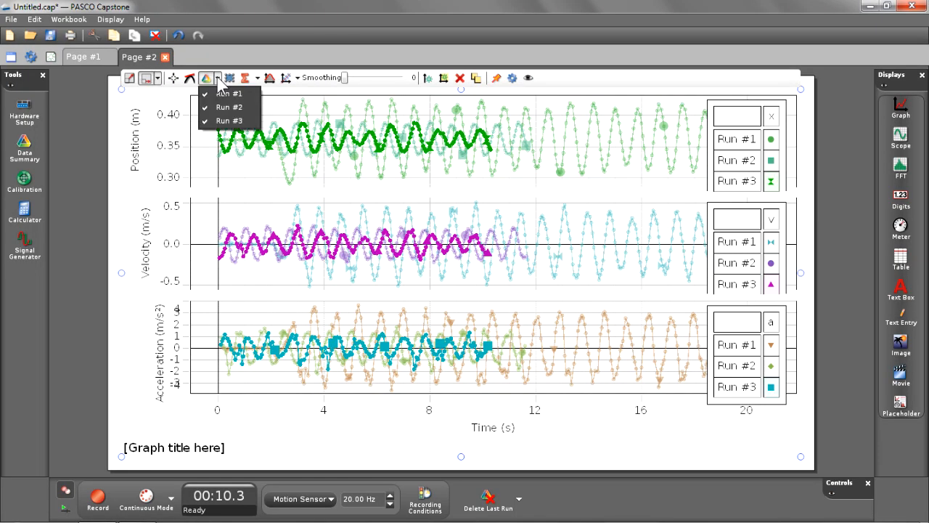
{"action": "left_click", "coordinate": [229, 93]}
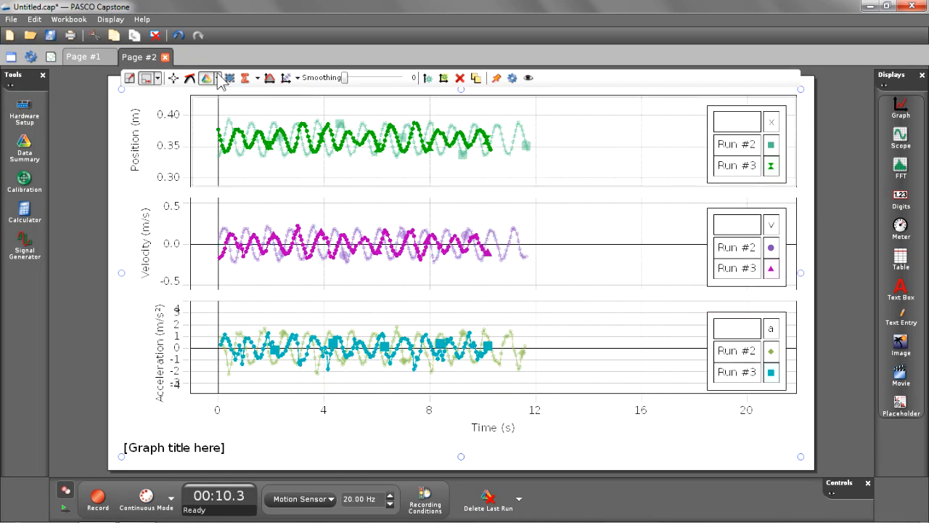
{"action": "left_click", "coordinate": [218, 78]}
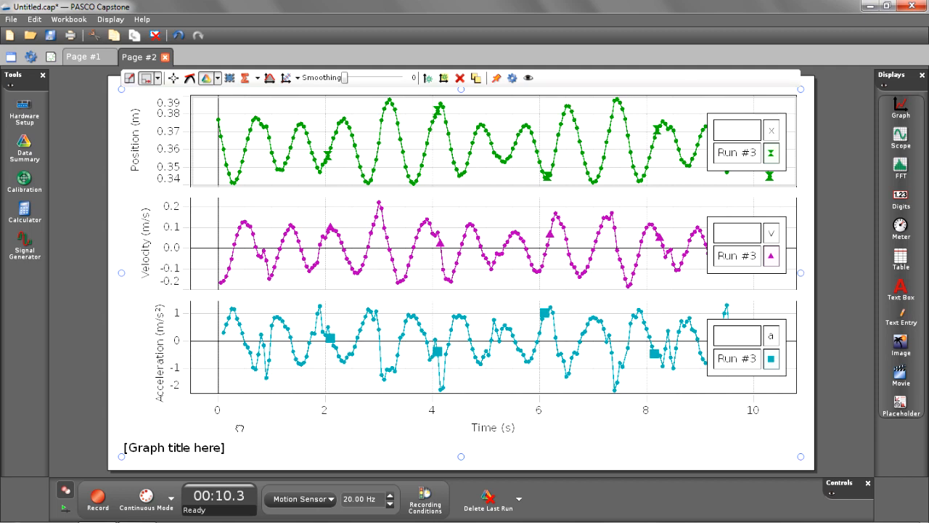
{"action": "mouse_move", "coordinate": [514, 218]}
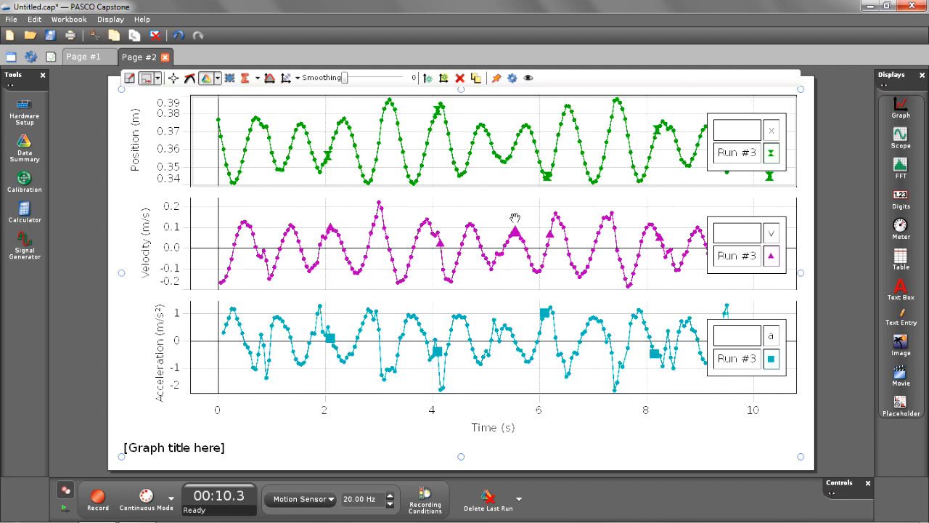
{"action": "mouse_move", "coordinate": [516, 87]}
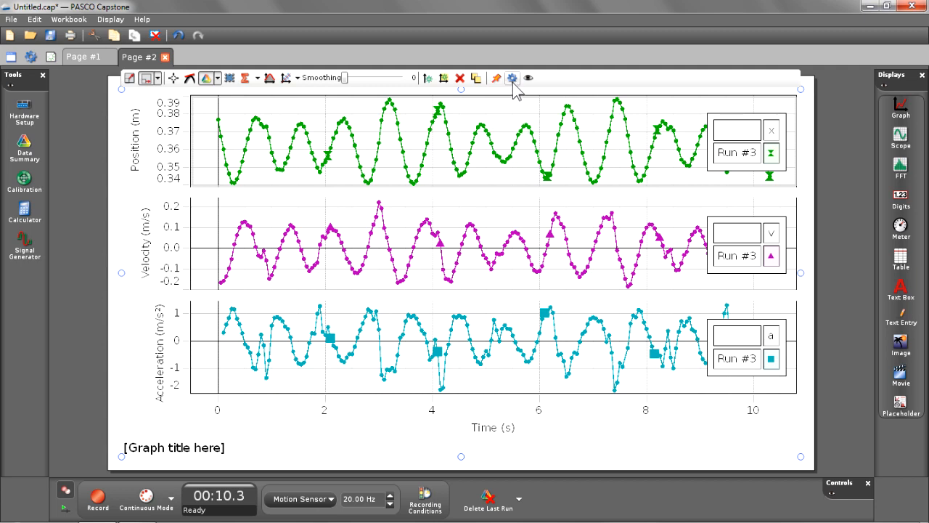
Step: Uncheck Show Title in the graph's properties and confirm with OK
{"action": "left_click", "coordinate": [512, 78]}
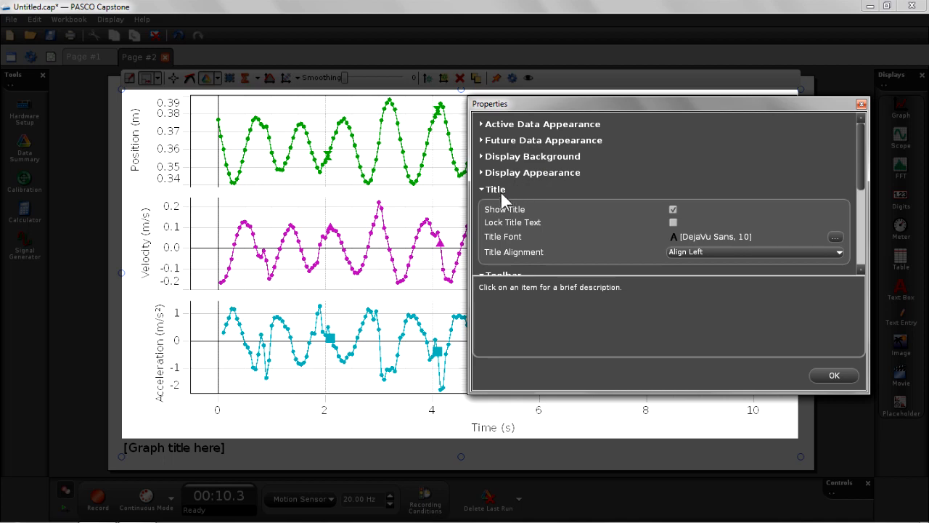
{"action": "mouse_move", "coordinate": [686, 217]}
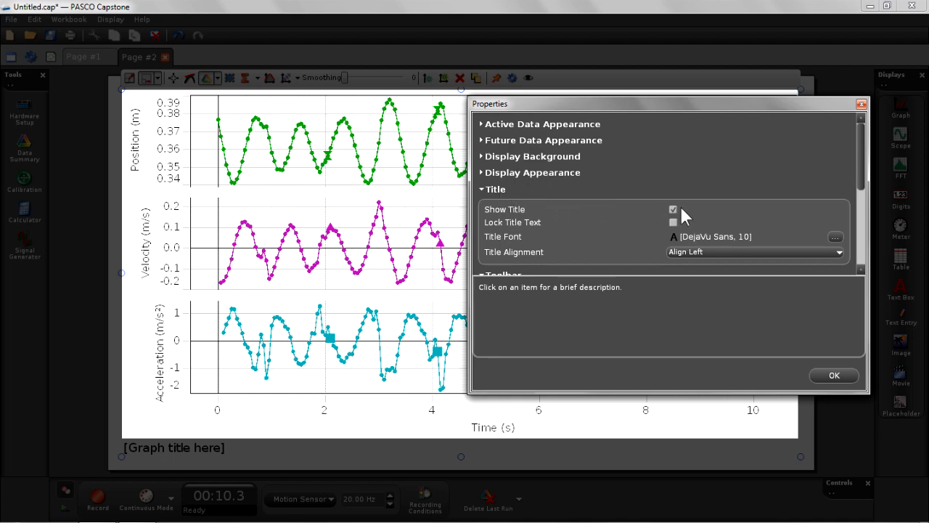
{"action": "left_click", "coordinate": [673, 210]}
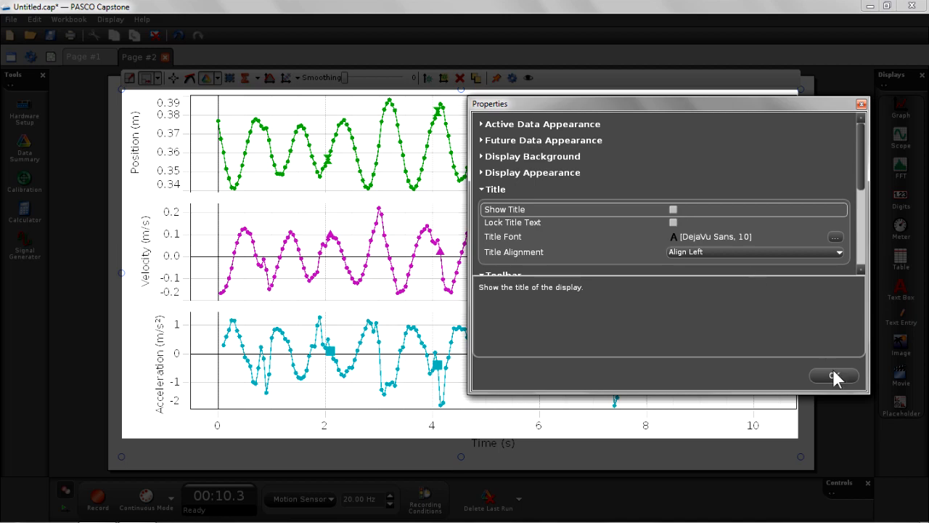
{"action": "left_click", "coordinate": [834, 375]}
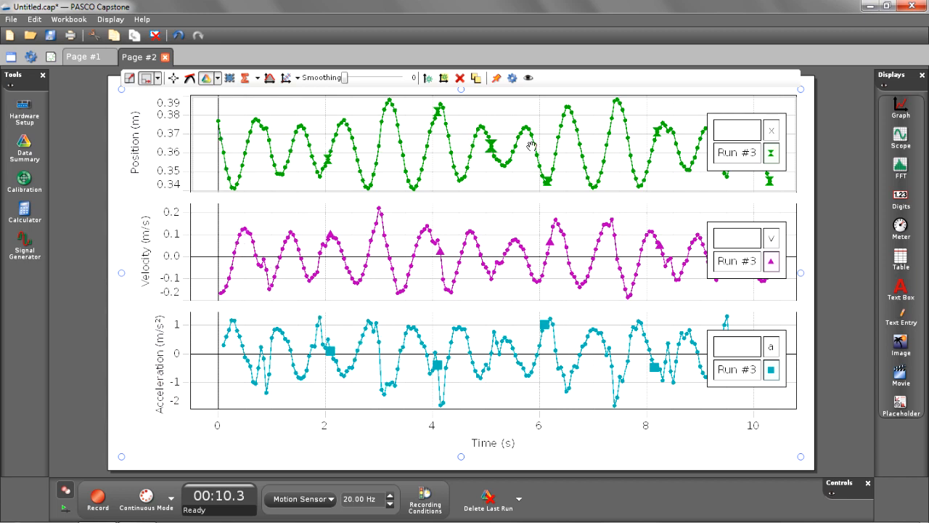
{"action": "mouse_move", "coordinate": [414, 164]}
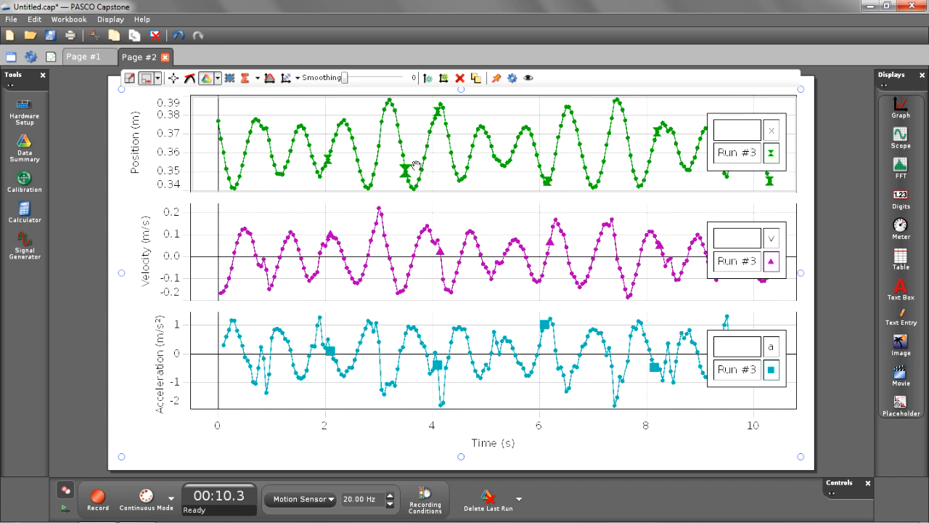
{"action": "mouse_move", "coordinate": [472, 265]}
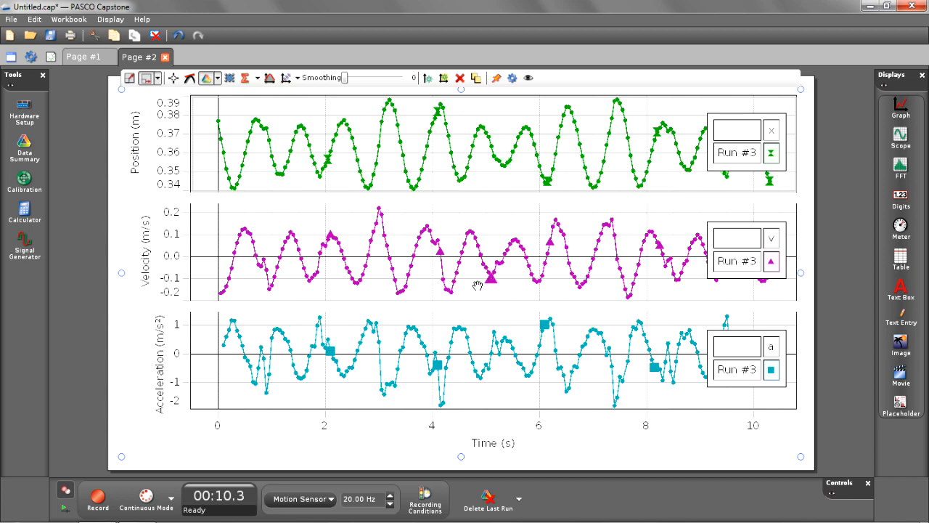
{"action": "mouse_move", "coordinate": [450, 274]}
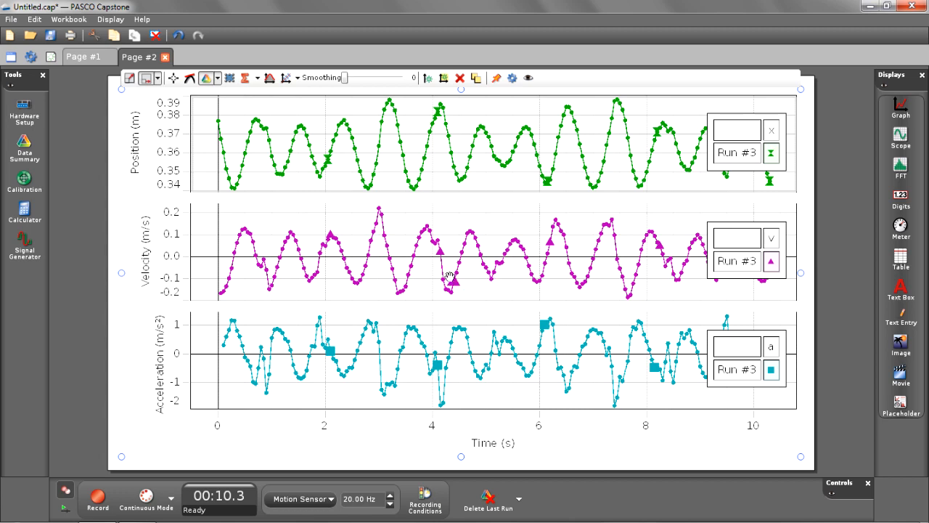
{"action": "mouse_move", "coordinate": [381, 378]}
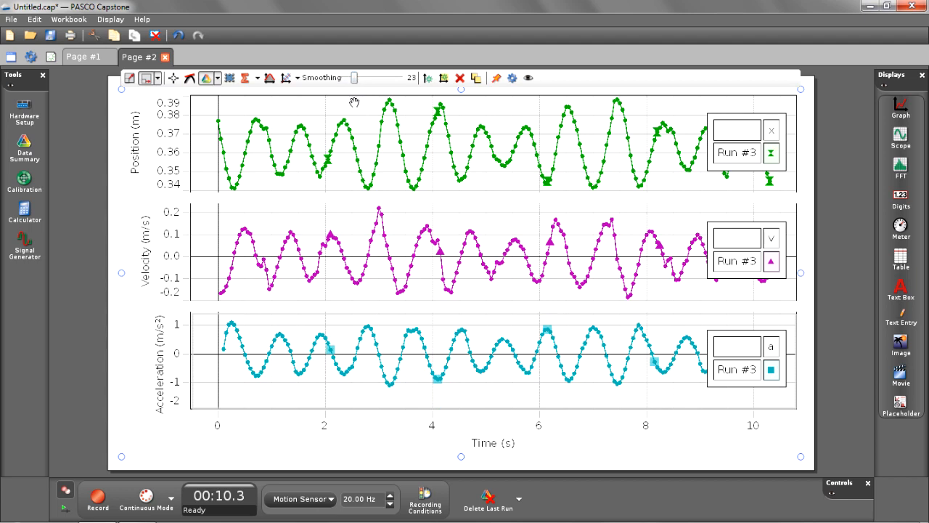
{"action": "mouse_move", "coordinate": [345, 233]}
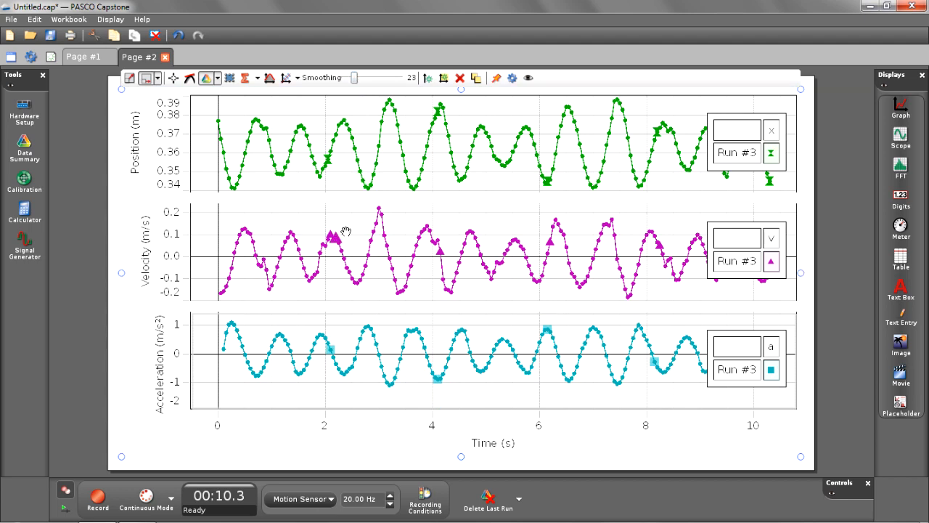
{"action": "mouse_move", "coordinate": [369, 249]}
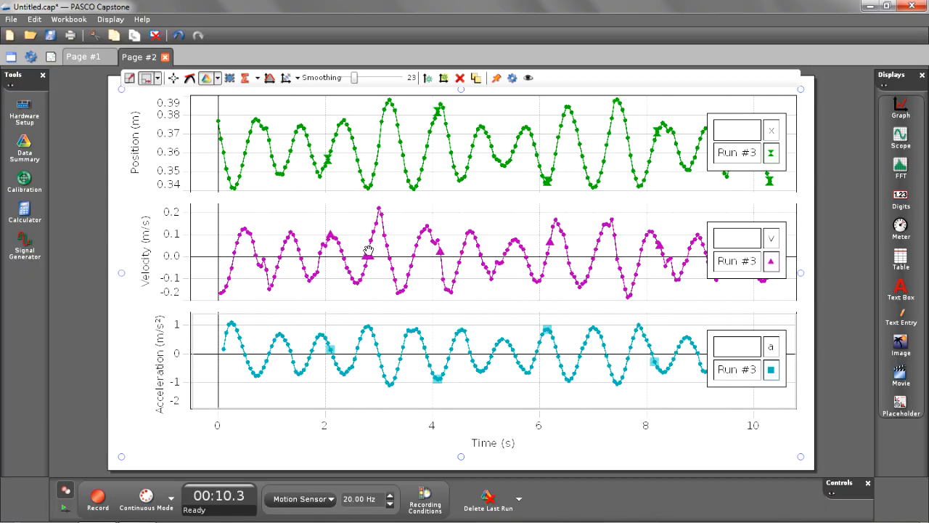